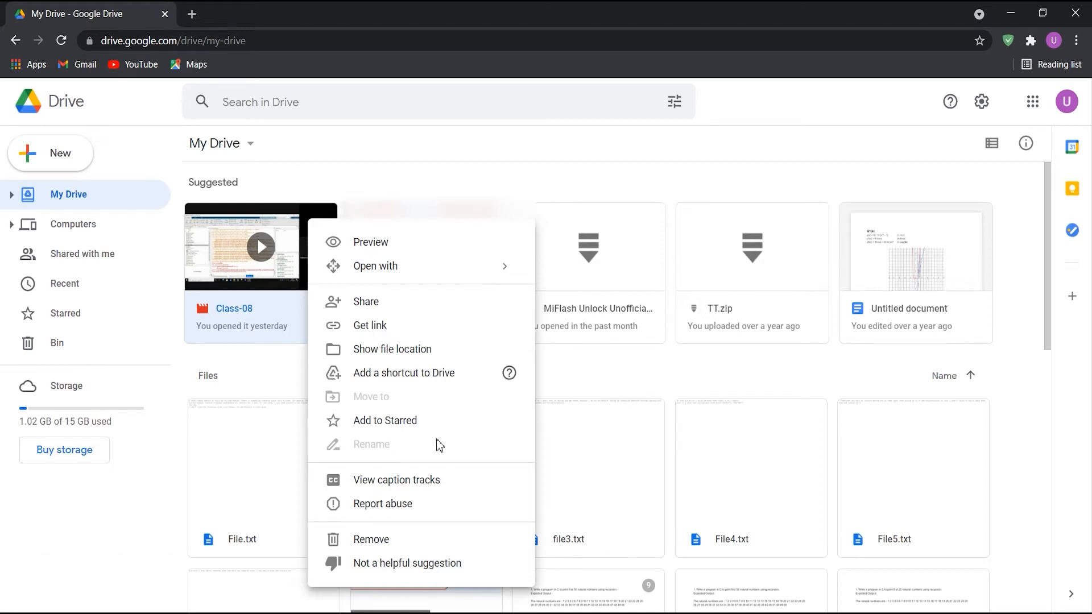
mouse_move(536, 446)
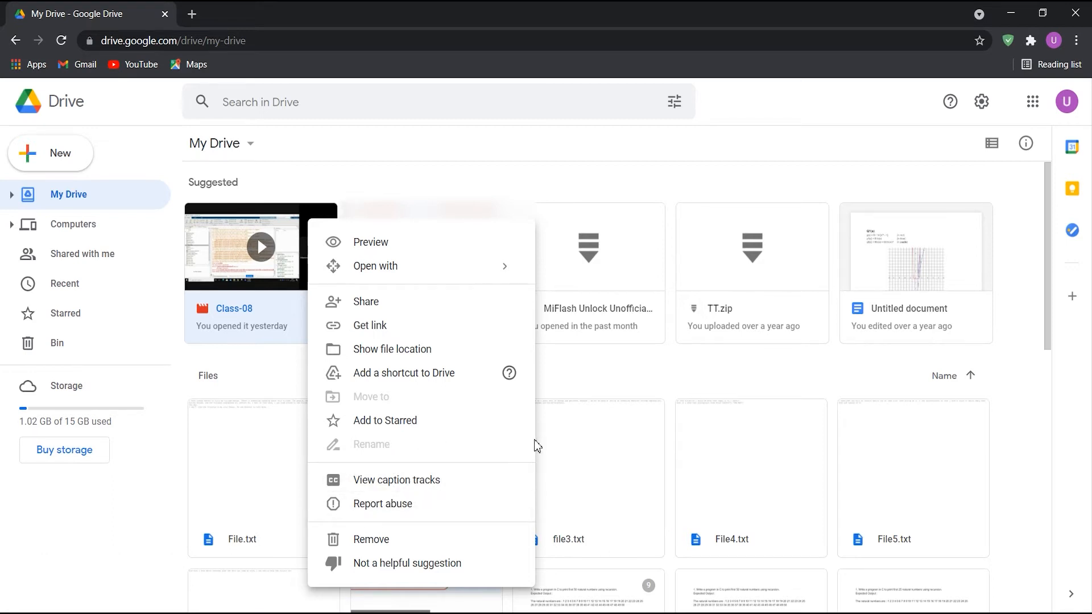
mouse_move(481, 448)
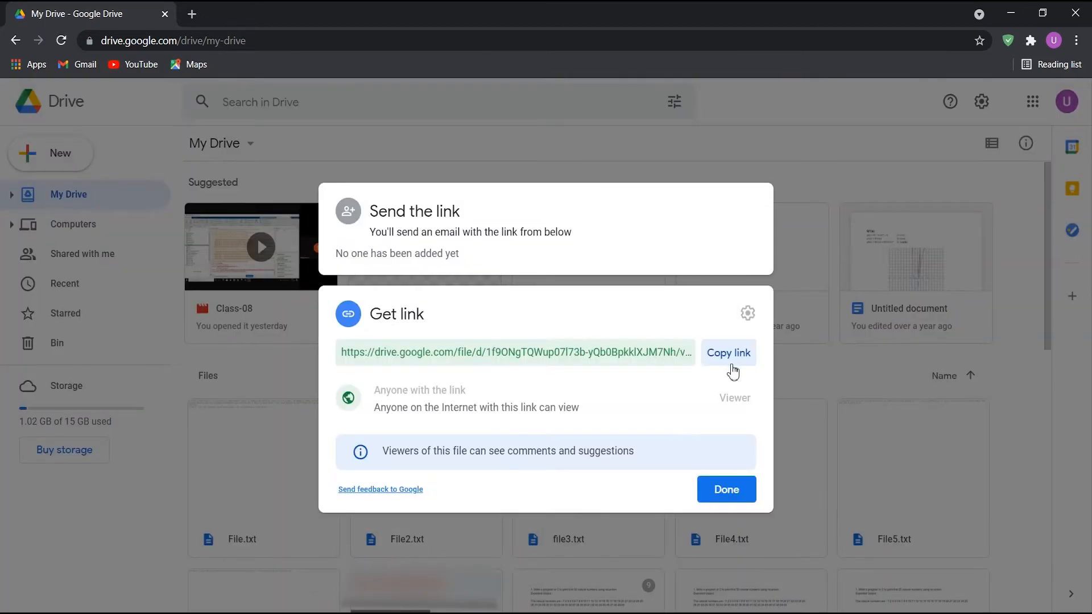
Copy the Class-08 video's Google Drive sharing link
click(728, 352)
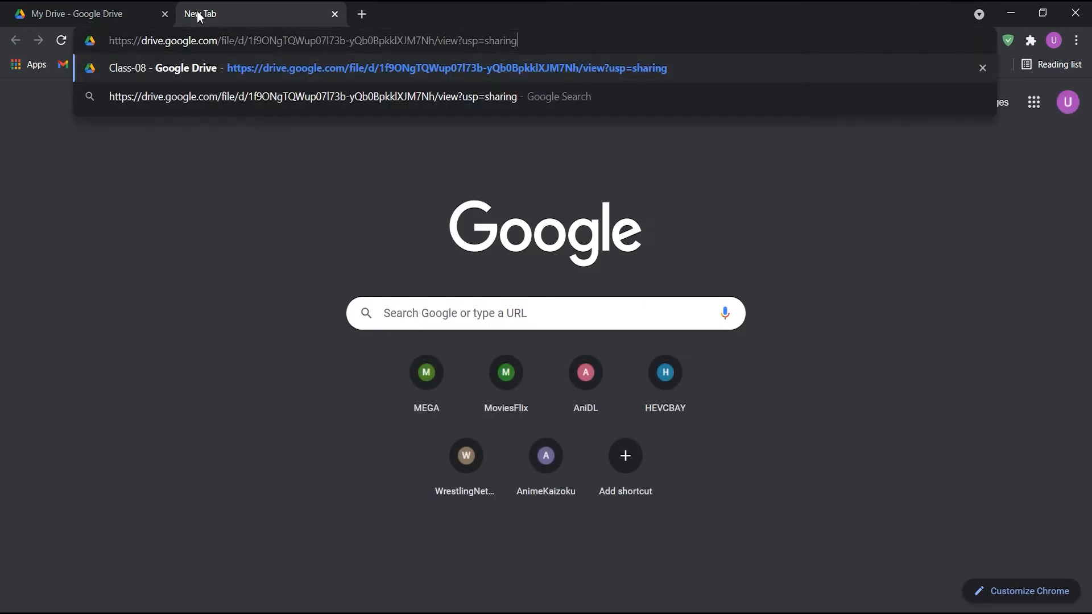
Load the pasted Class-08 video link in the new Chrome tab
key(Enter)
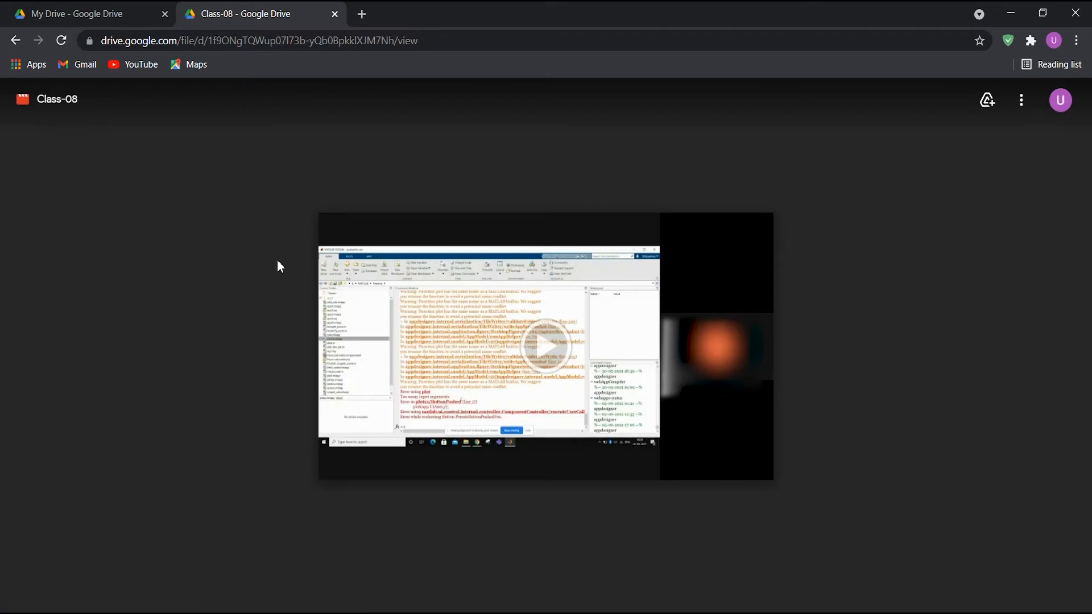
Open Chrome DevTools beside the video page and access the browser's options menu
key(ctrl+shift+i)
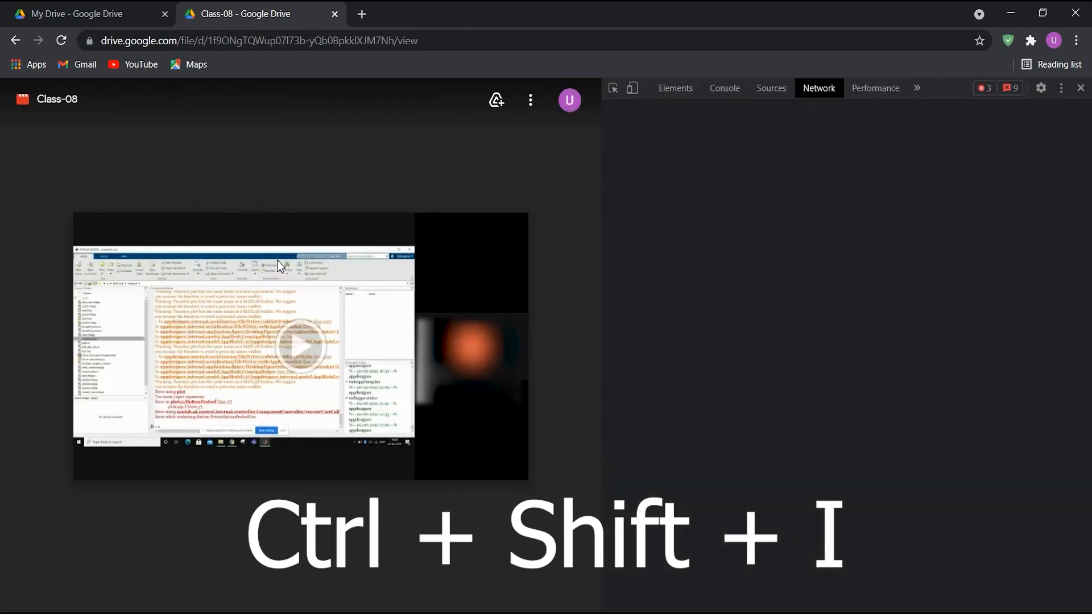
key(ctrl+shift+i)
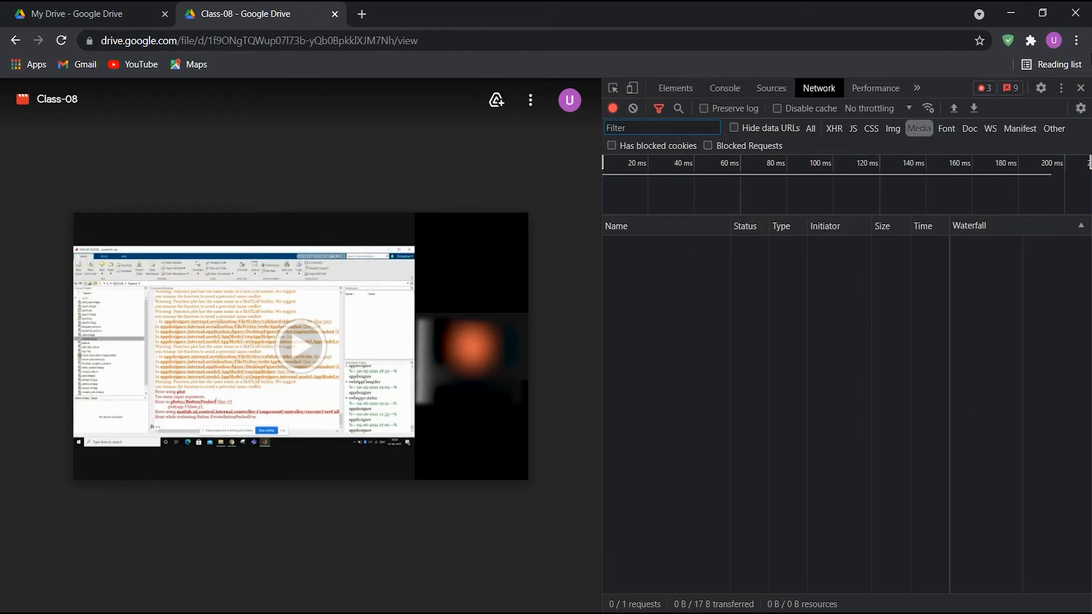
click(1077, 40)
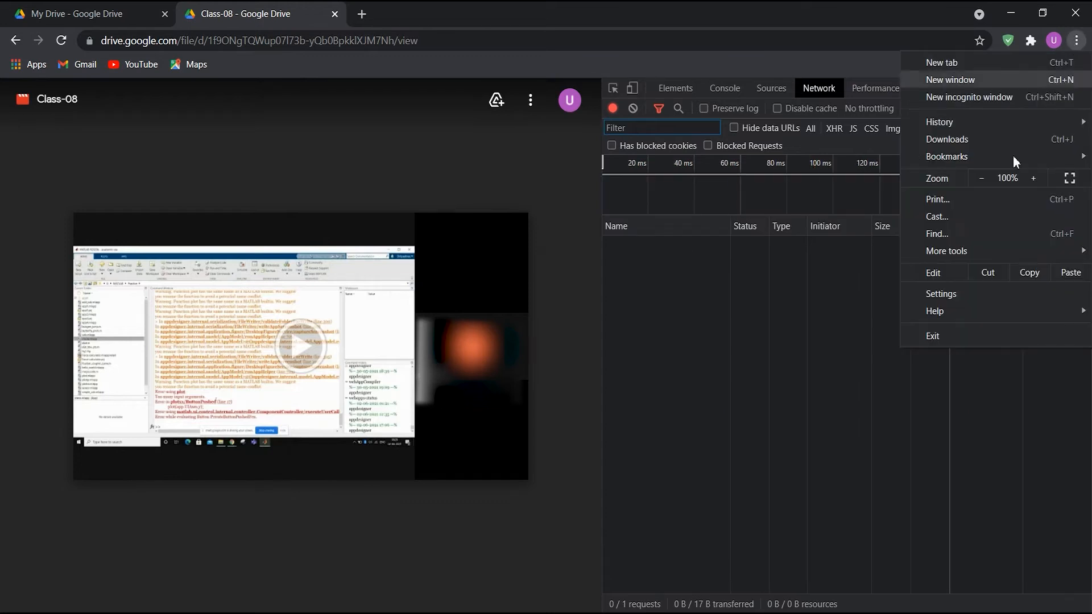
mouse_move(946, 251)
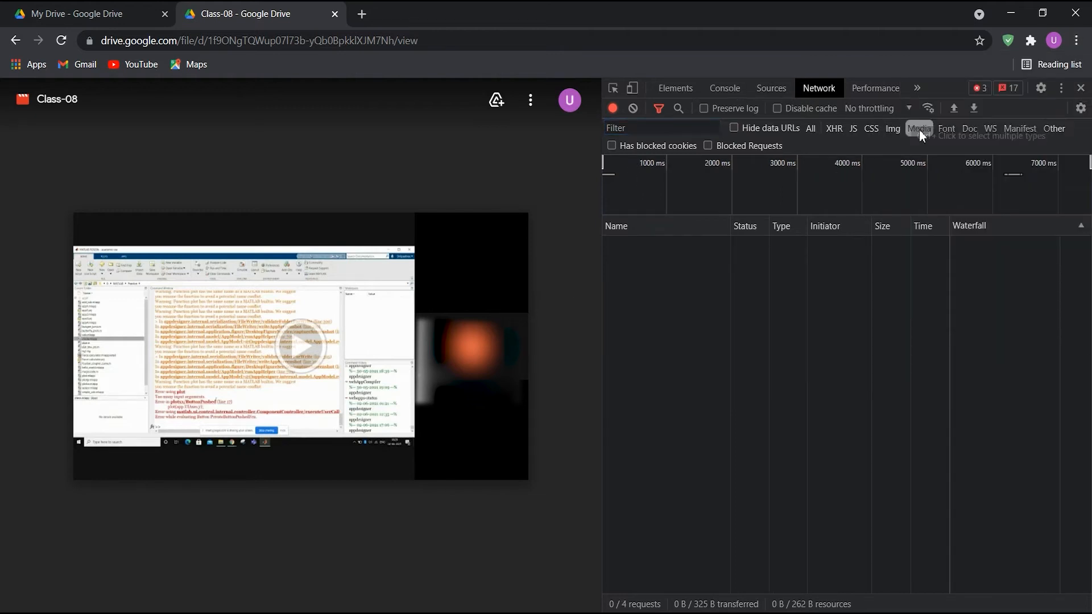
mouse_move(362, 440)
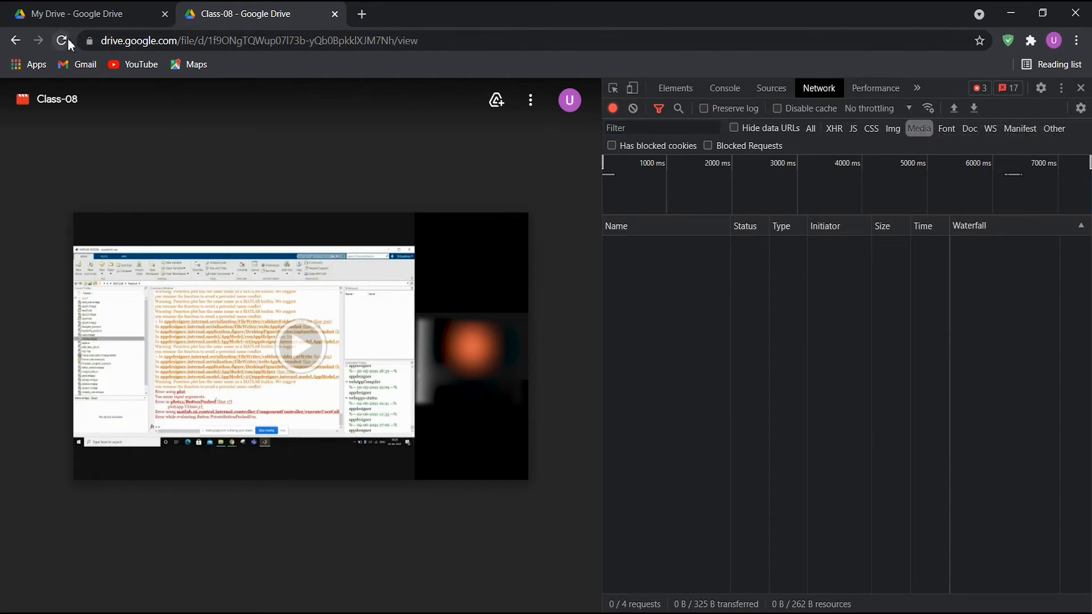
Reload the Class-08 preview page with DevTools open to capture videoplayback
click(62, 41)
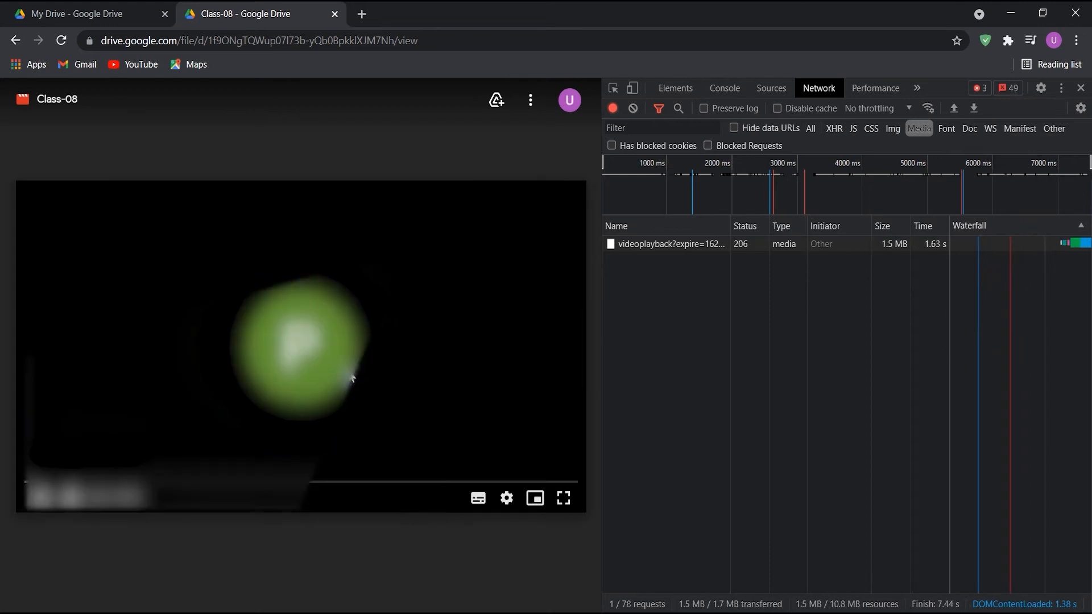
Switch the Class-08 video player's quality setting to 720p
click(507, 498)
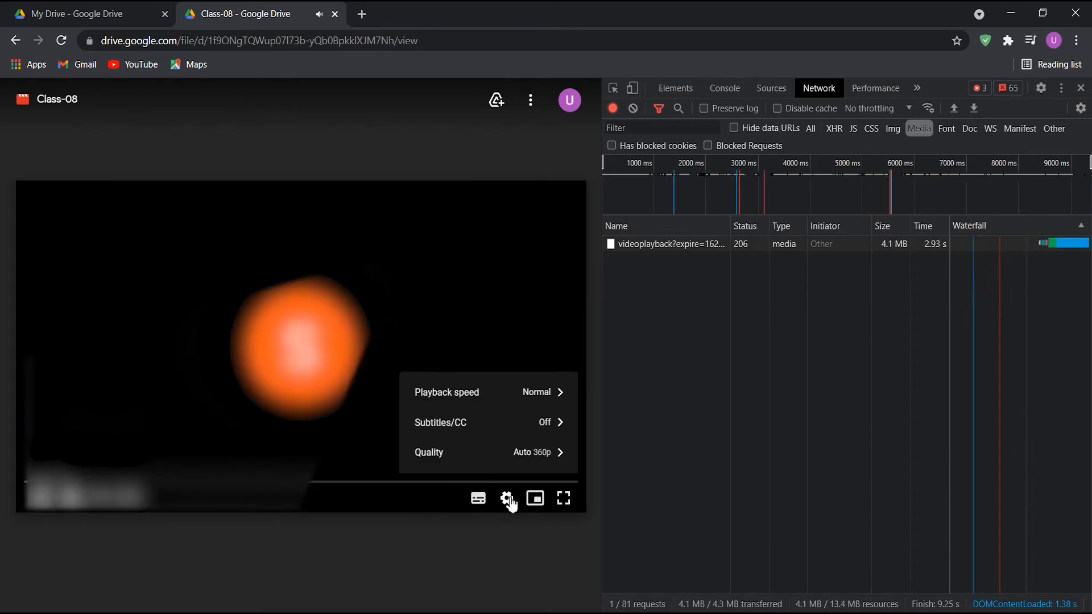
click(429, 453)
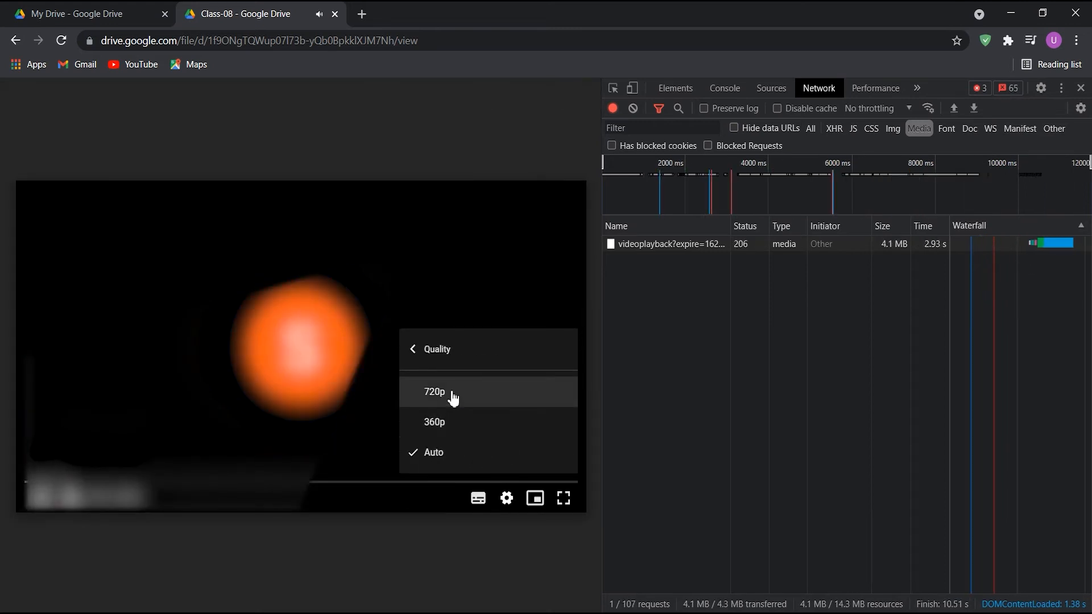
click(434, 392)
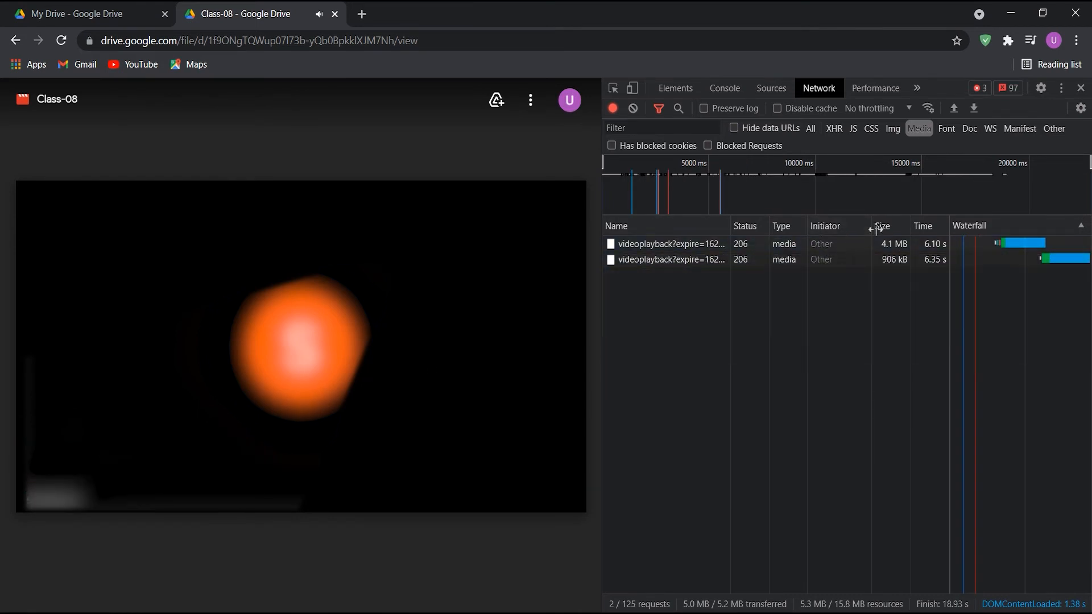
mouse_move(939, 244)
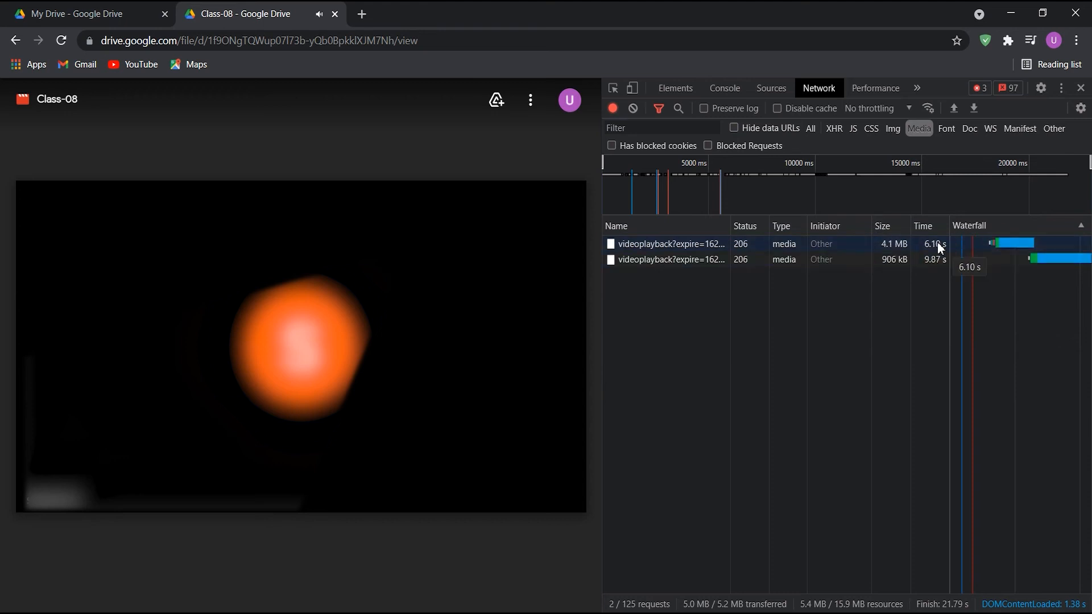